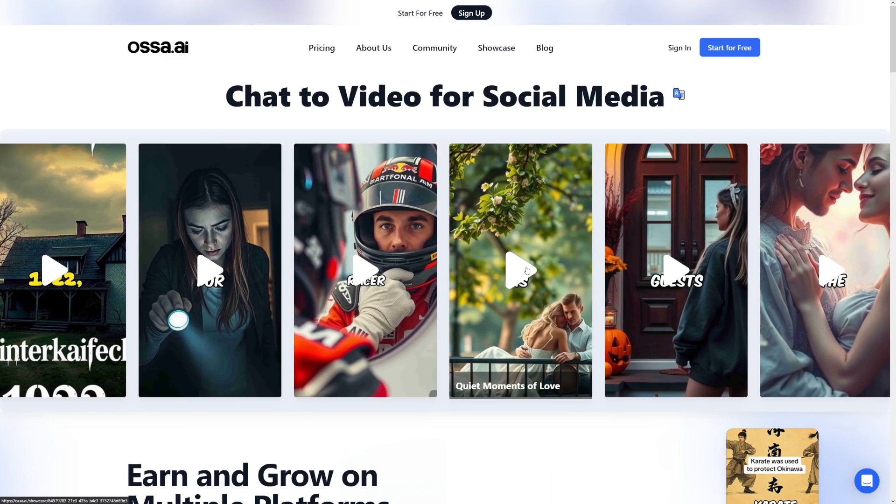
Preview the 'Quiet Moments of Love' example video and return to the showcase page
left_click(520, 271)
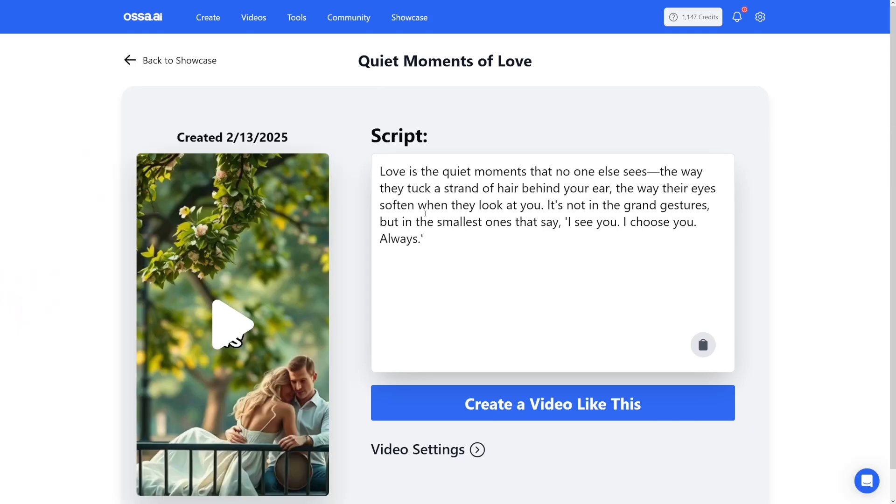
scroll("down", 3)
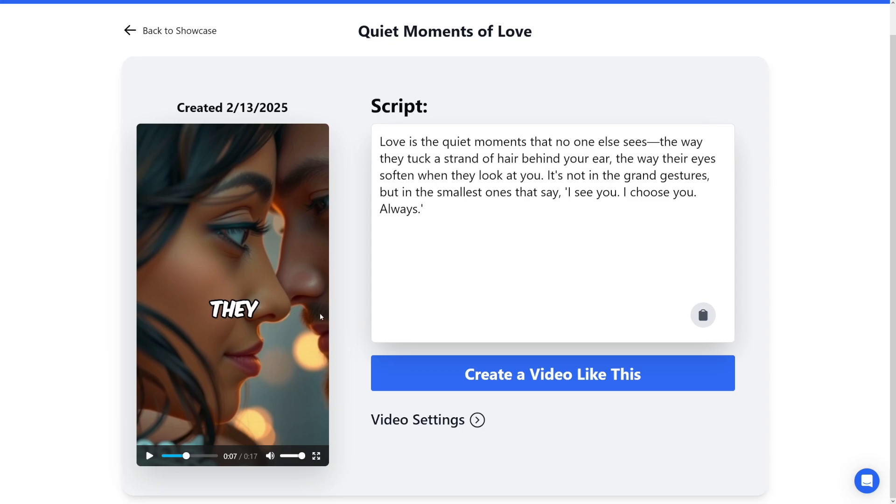
left_click(177, 29)
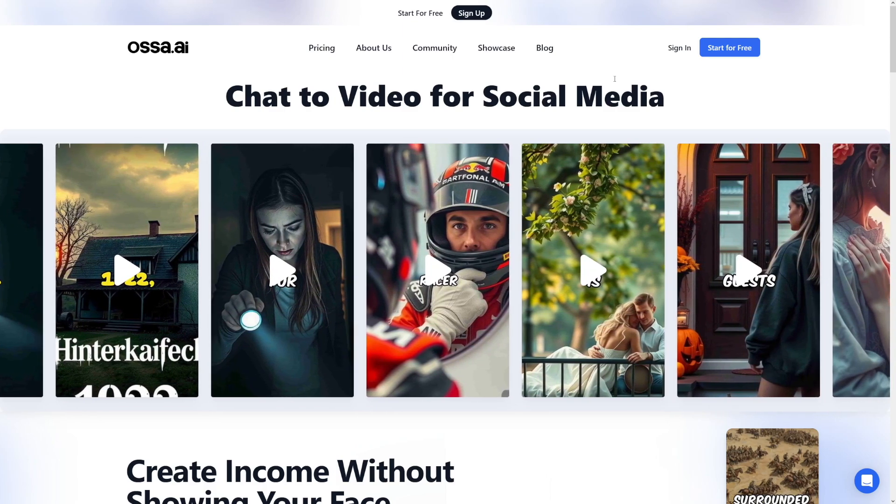
Start a new video and place the Slim & Shine benefits script in its script box
left_click(729, 47)
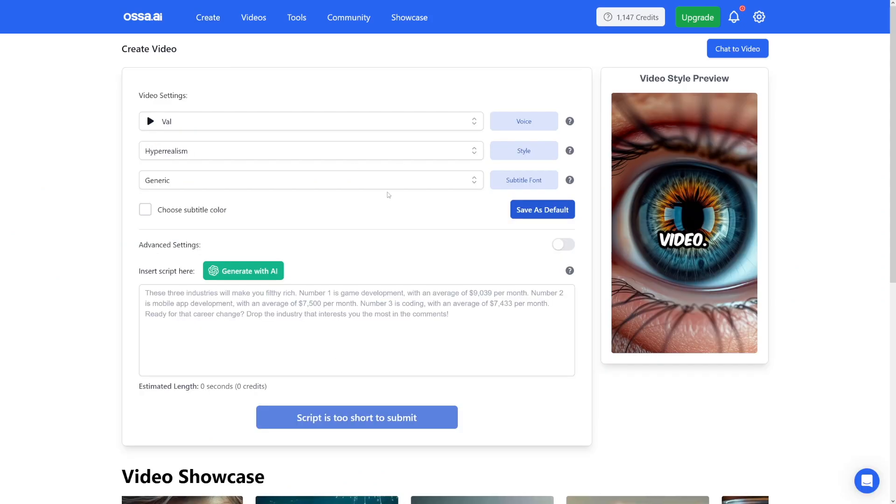
mouse_move(464, 123)
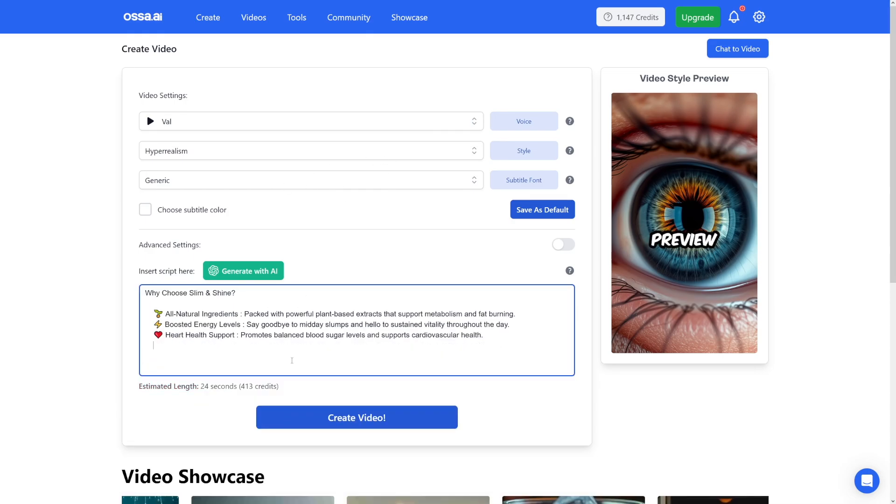
left_click(355, 417)
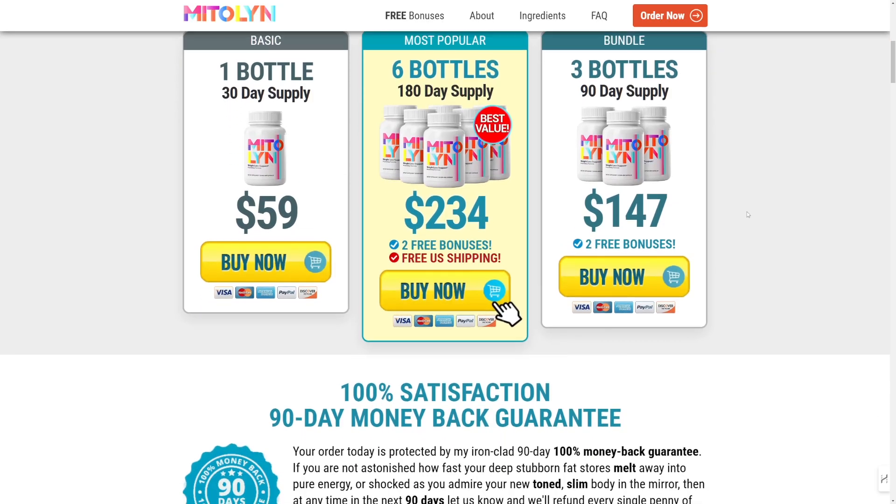
Scroll the Mitolyn sales page past pricing, guarantee, bonuses and science to the nutrients intro
scroll("down", 3)
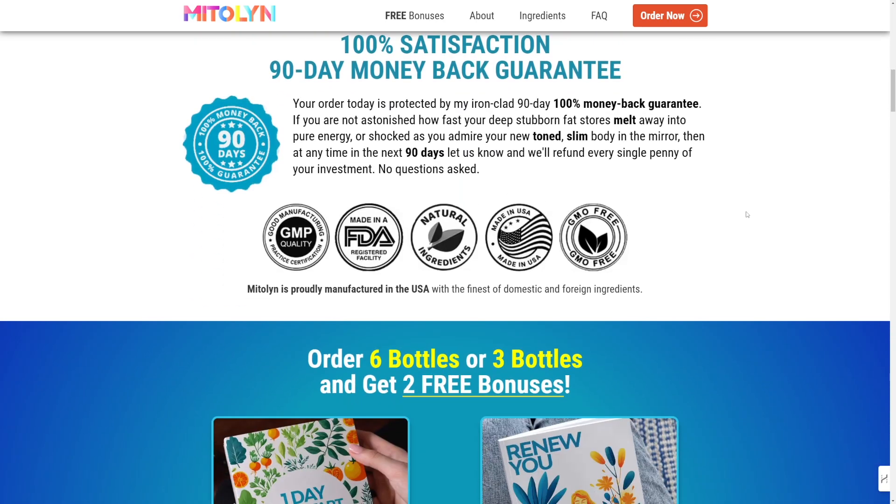
scroll("down", 3)
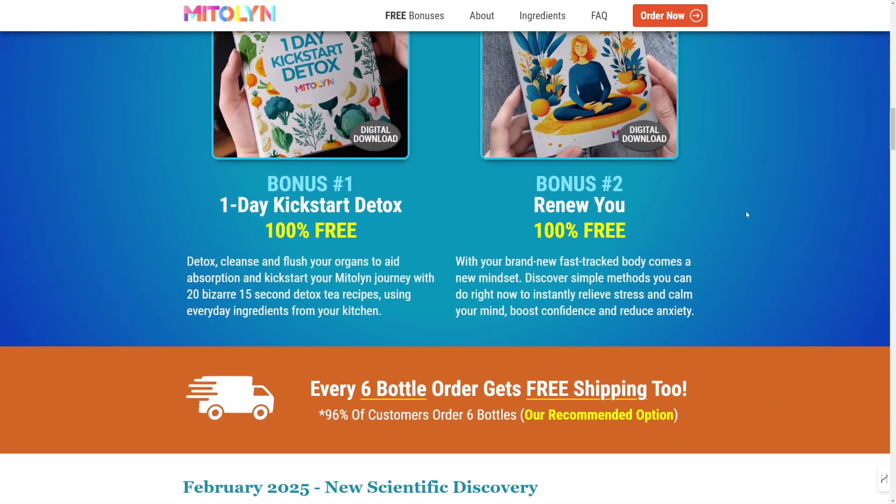
scroll("down", 3)
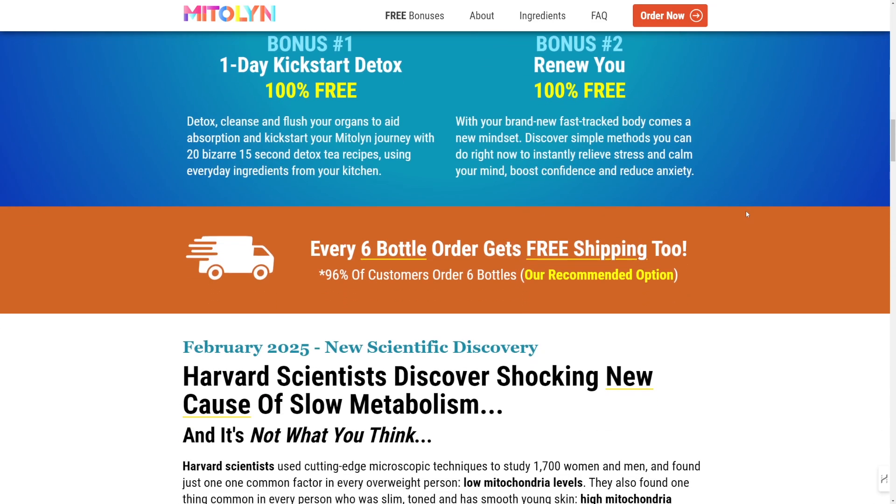
scroll("down", 3)
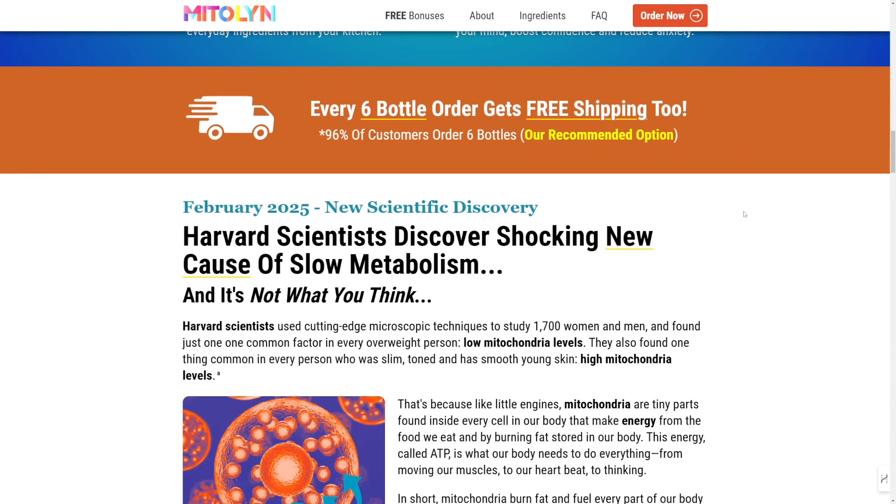
scroll("down", 3)
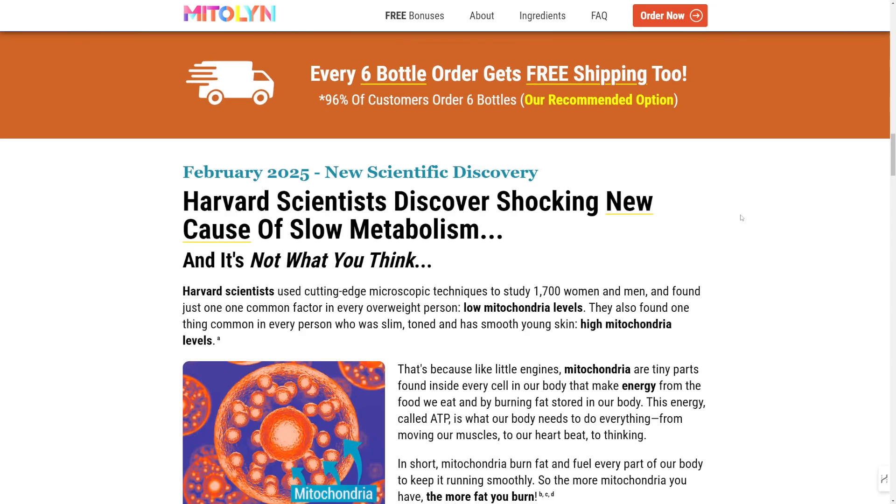
scroll("down", 3)
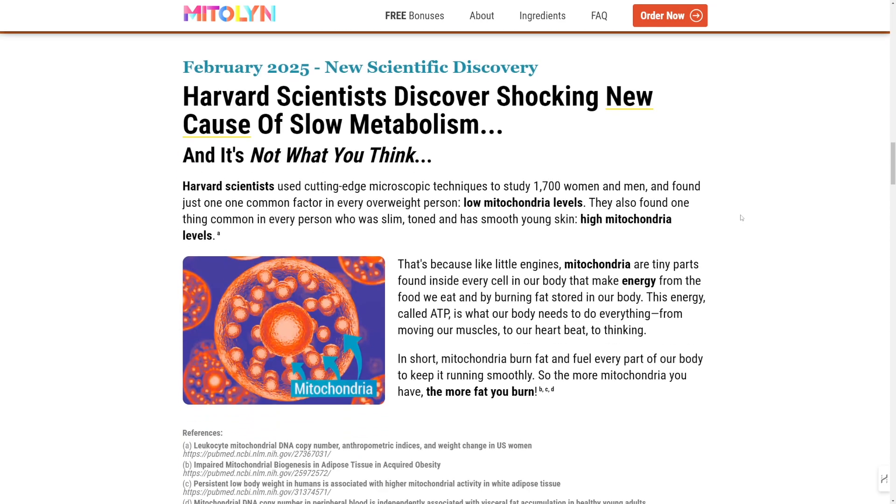
scroll("down", 3)
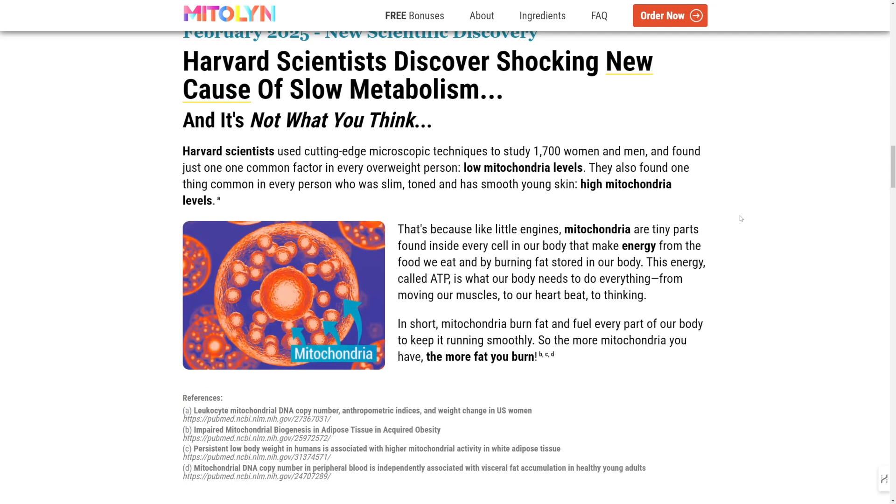
scroll("down", 3)
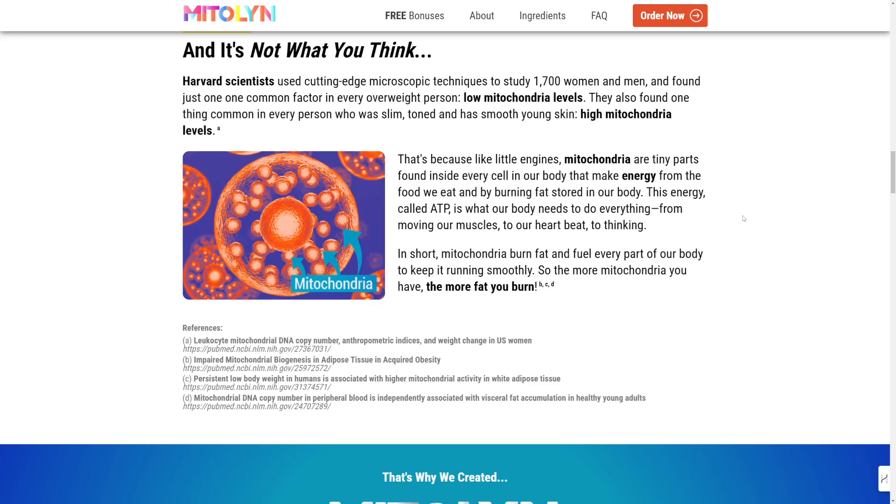
scroll("down", 3)
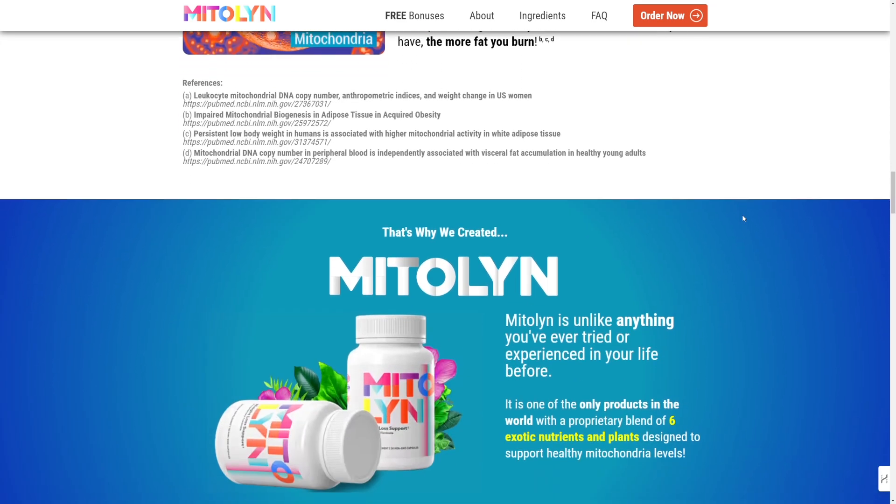
scroll("down", 3)
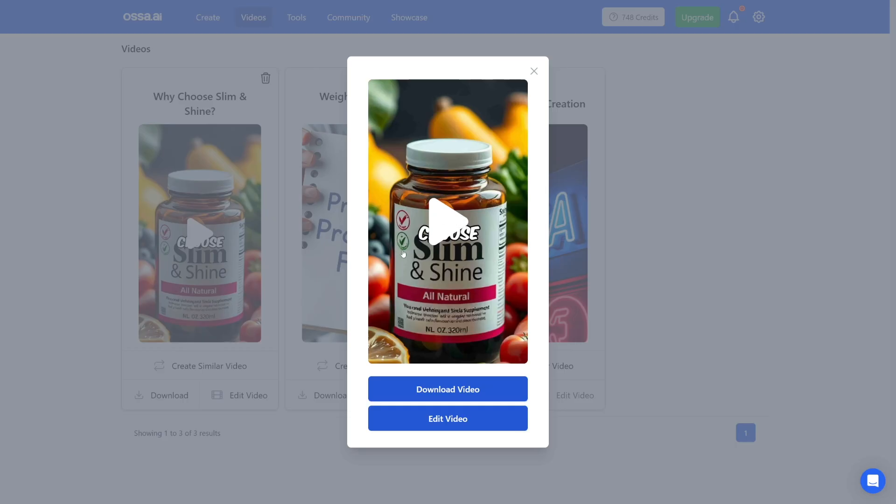
Play the 'Why Choose Slim & Shine?' video with captions and pause it around 0:14
left_click(447, 222)
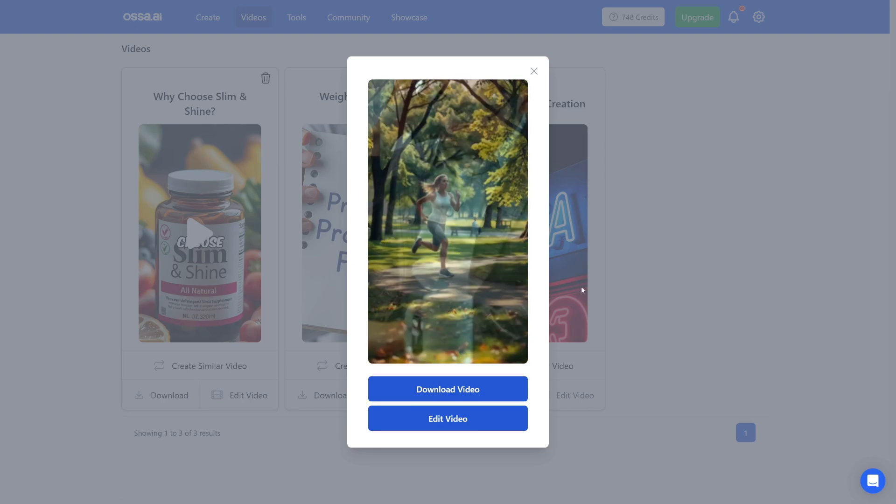
left_click(447, 220)
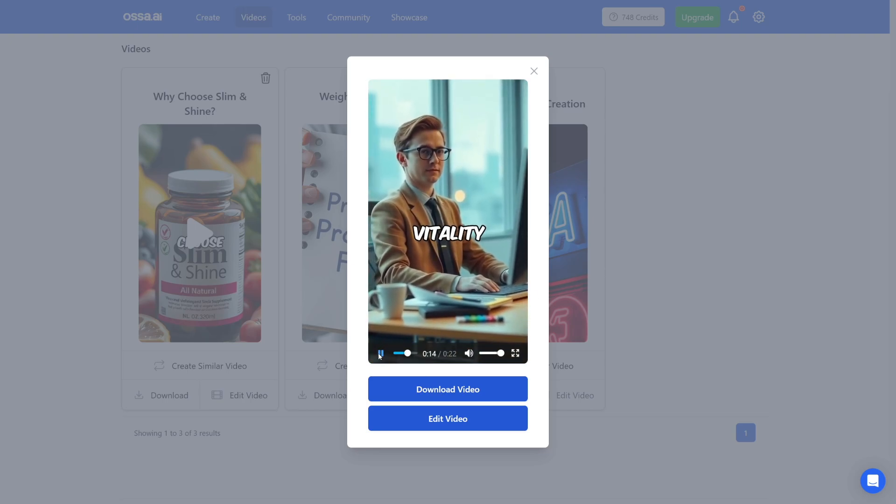
left_click(380, 352)
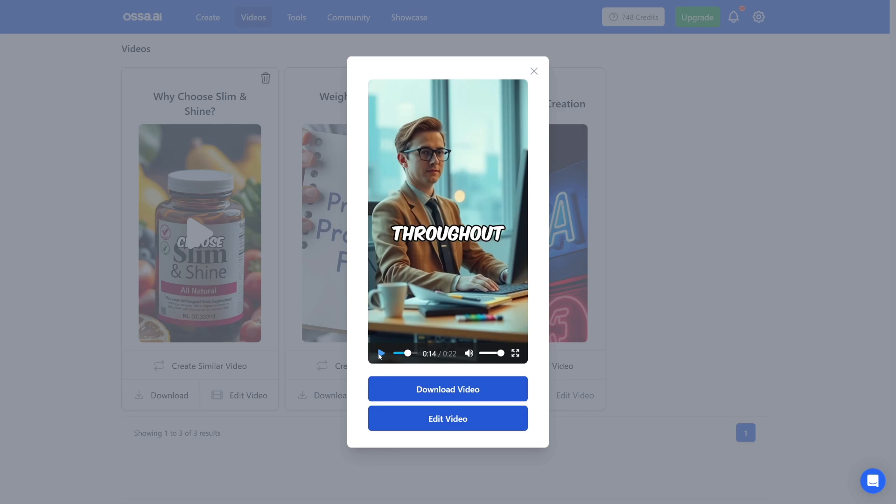